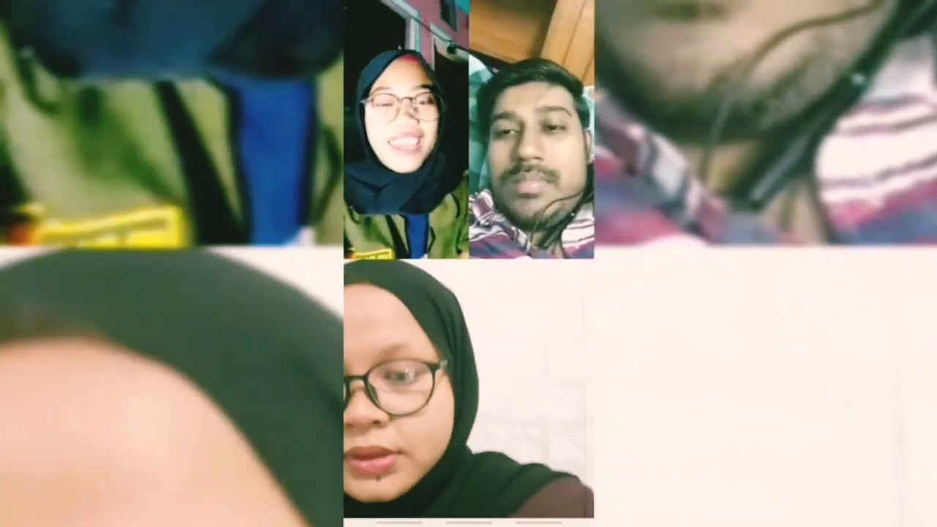
Step: Tap the three-person video call screen to reveal end call, camera, video and mute controls
click(468, 293)
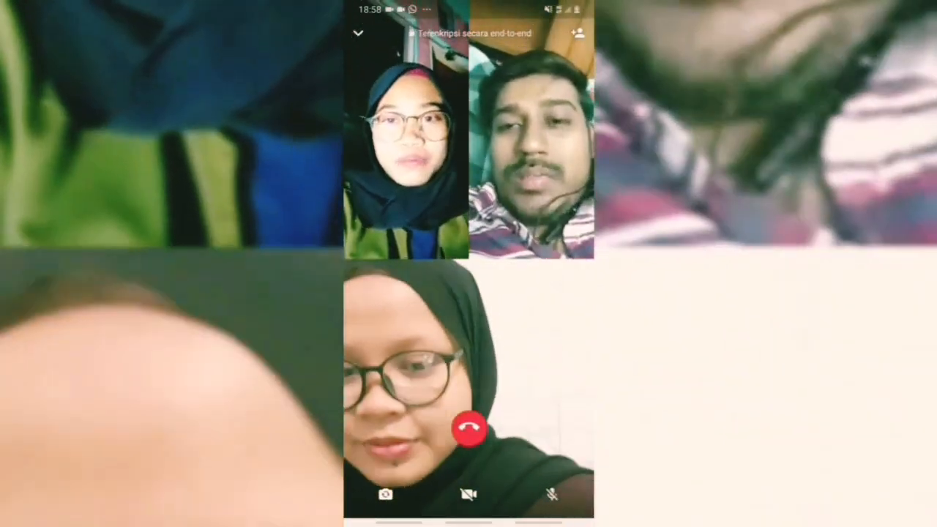